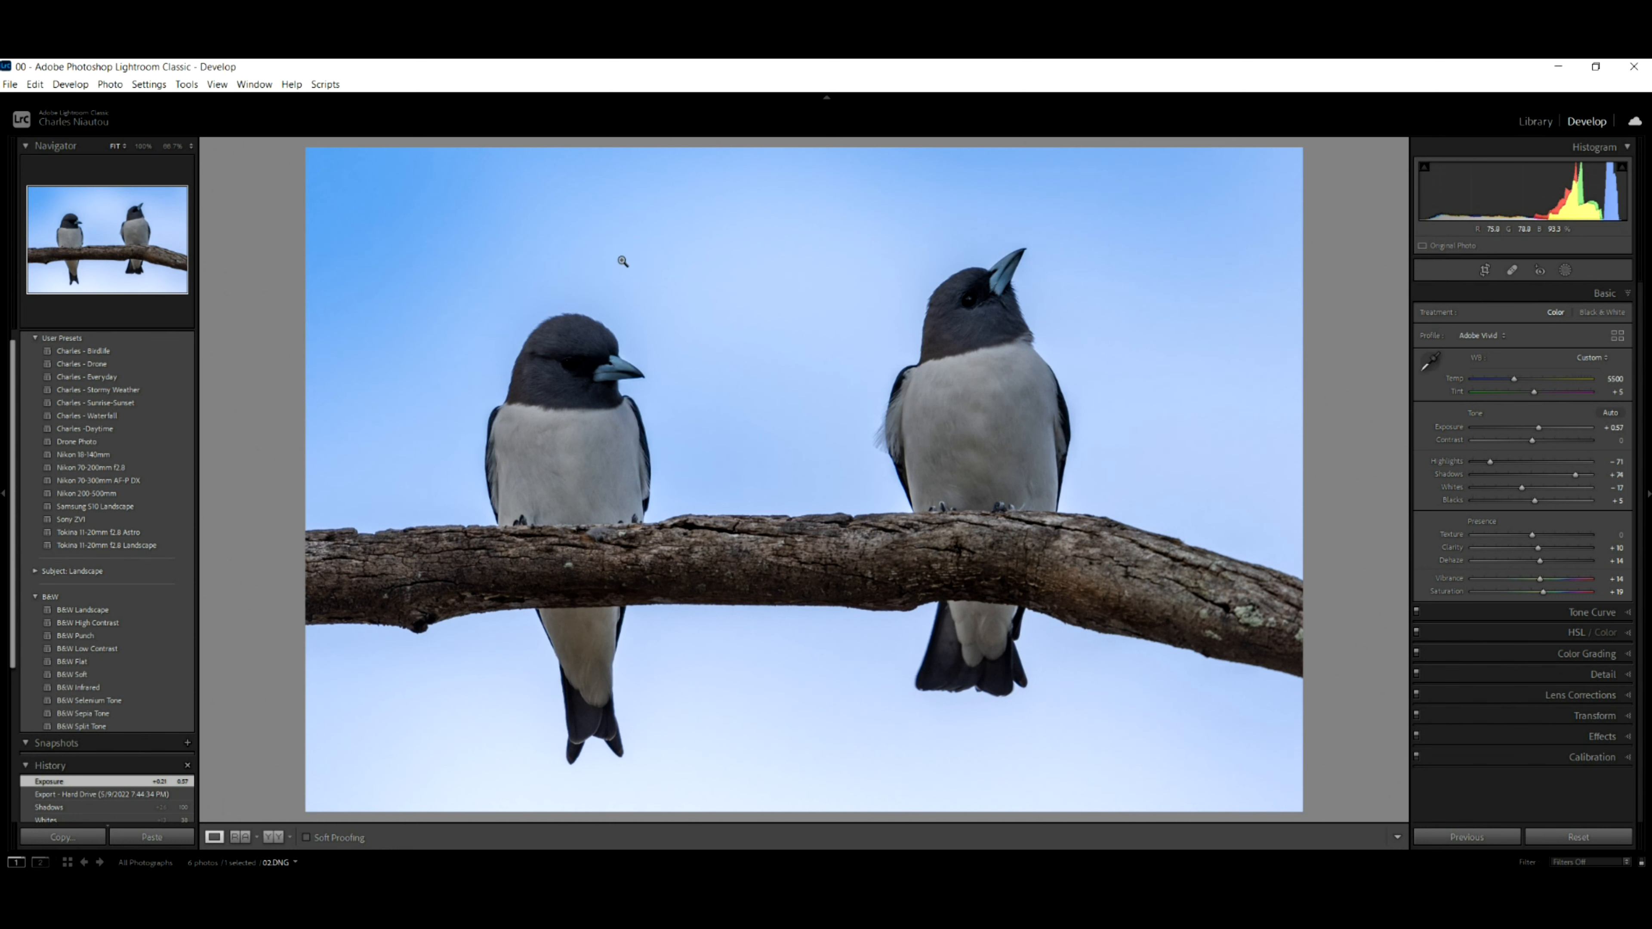
mouse_move(761, 497)
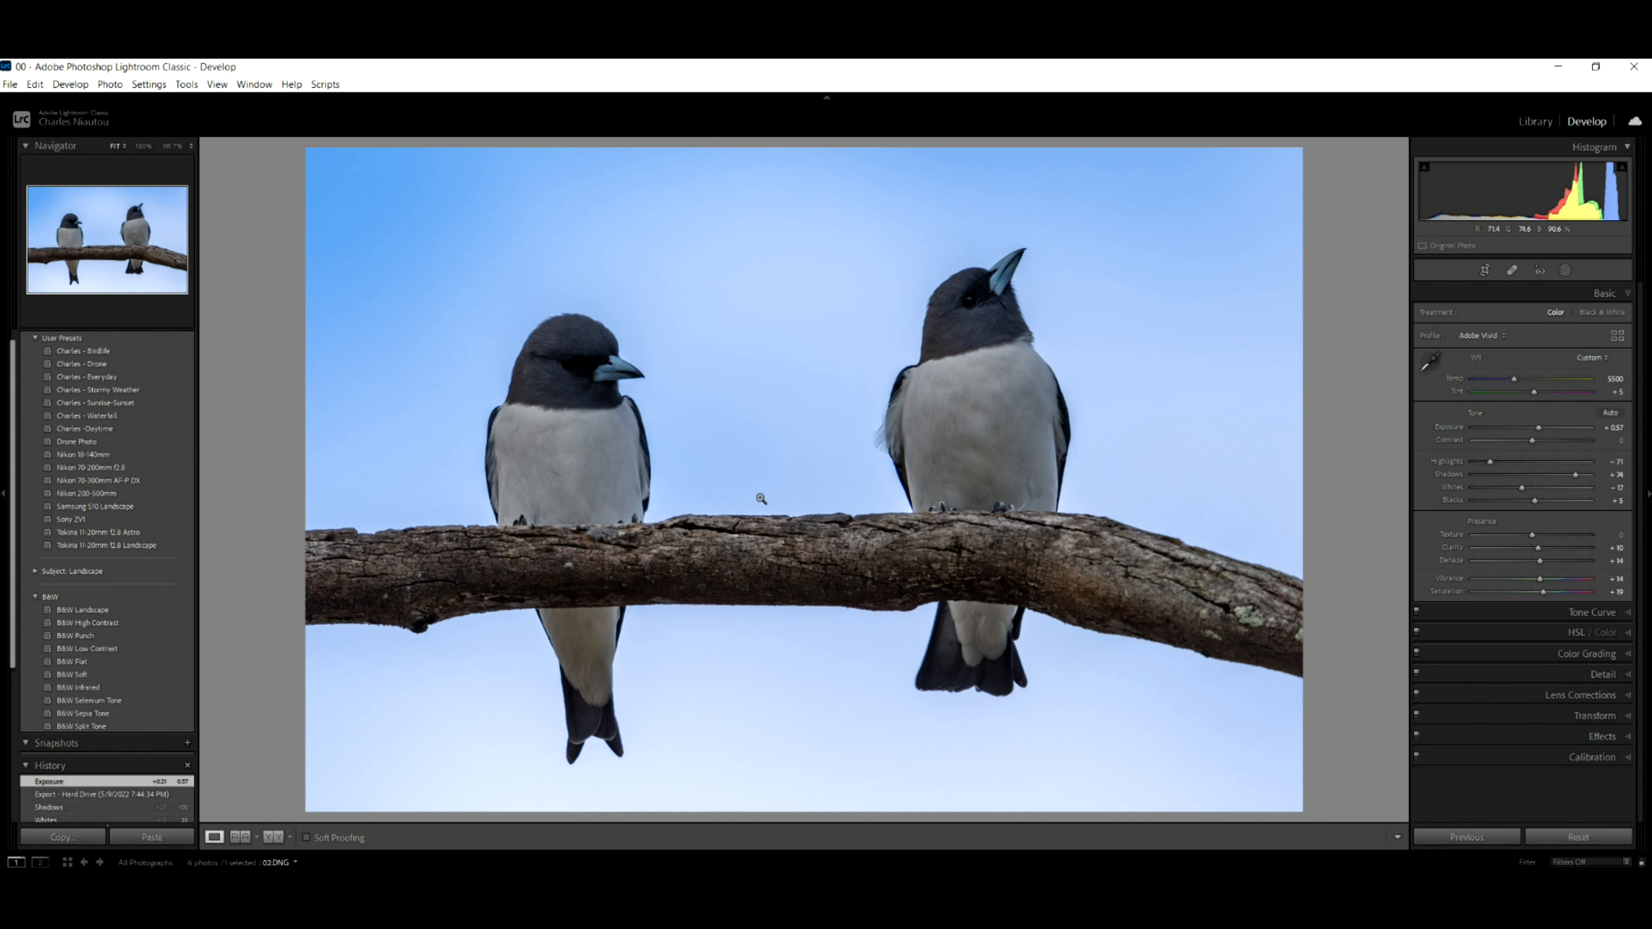